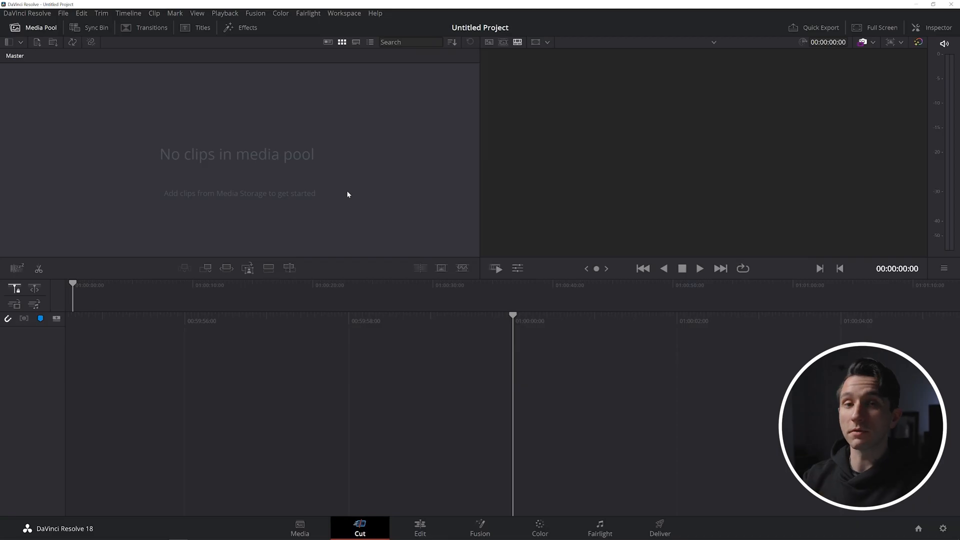
{"action": "mouse_move", "coordinate": [161, 156]}
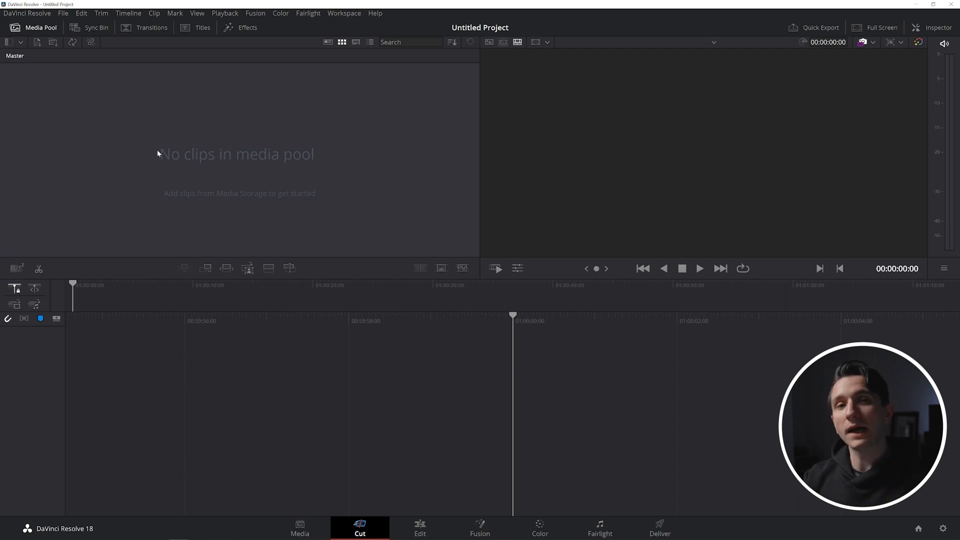
{"action": "mouse_move", "coordinate": [168, 176]}
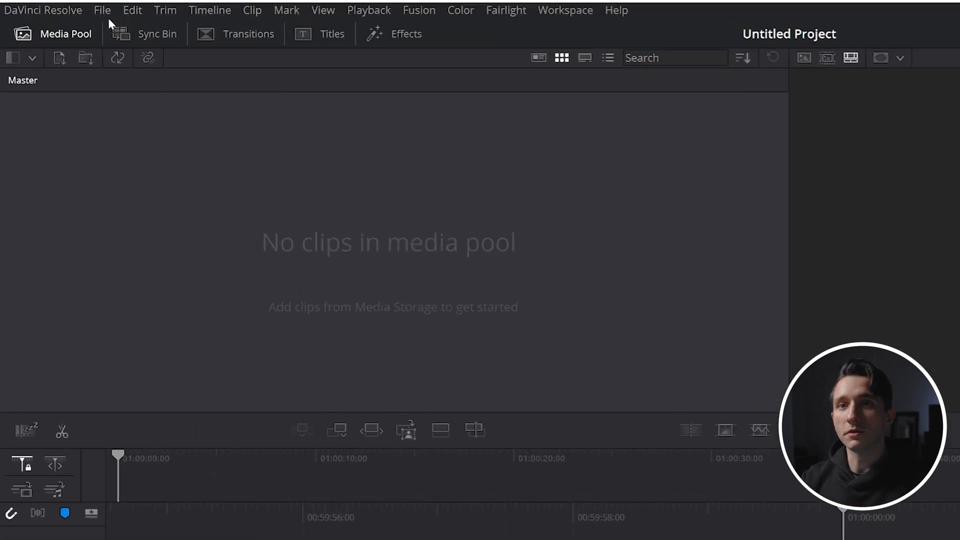
Import the JPG still from Downloads via File > Import > Media onto the timeline
{"action": "left_click", "coordinate": [101, 10]}
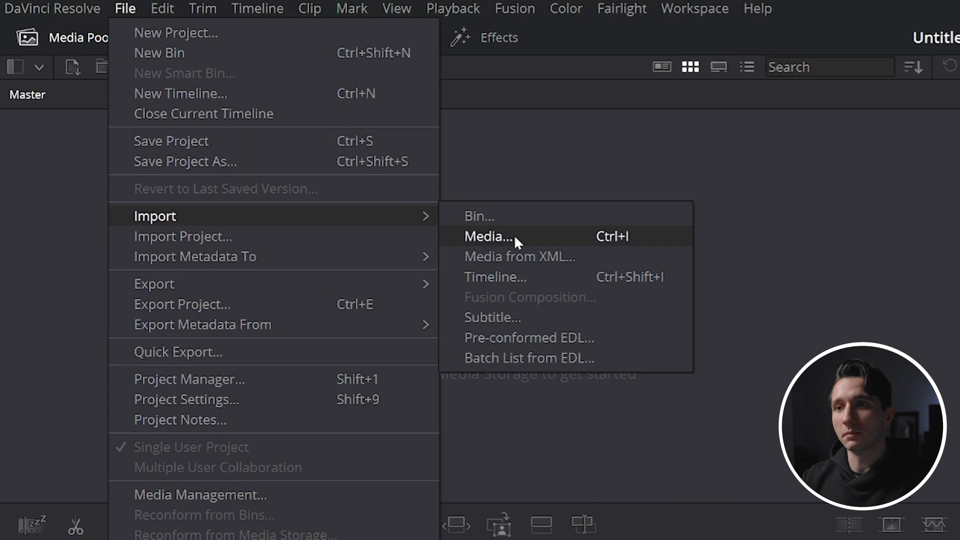
{"action": "left_click", "coordinate": [488, 237]}
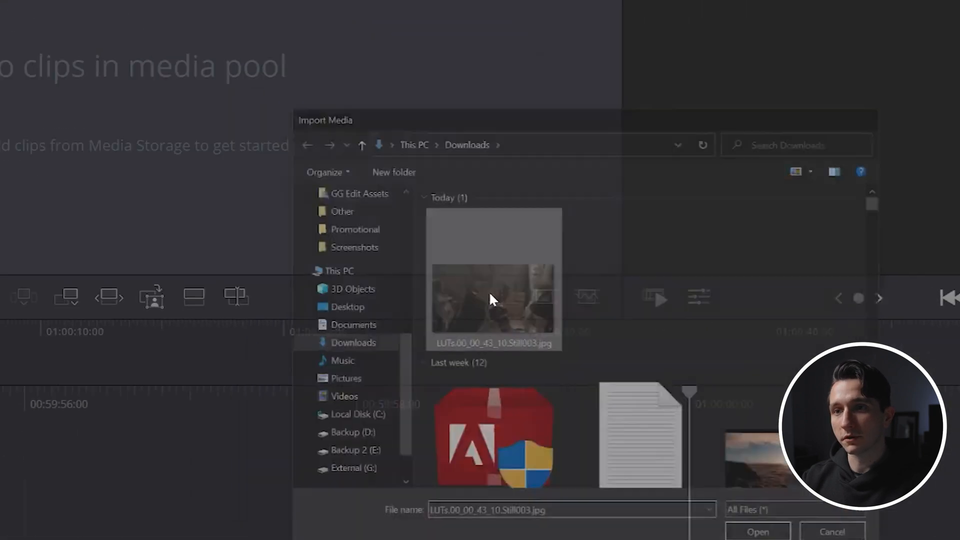
{"action": "left_click", "coordinate": [757, 531]}
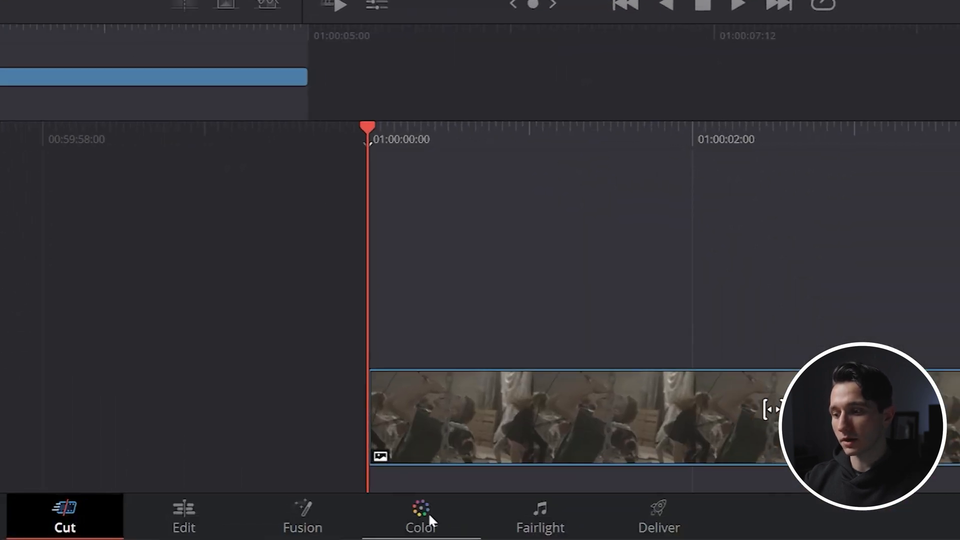
Go to the Color page, show the LUT library root, and right-click the Astrodesign folder
{"action": "left_click", "coordinate": [420, 516]}
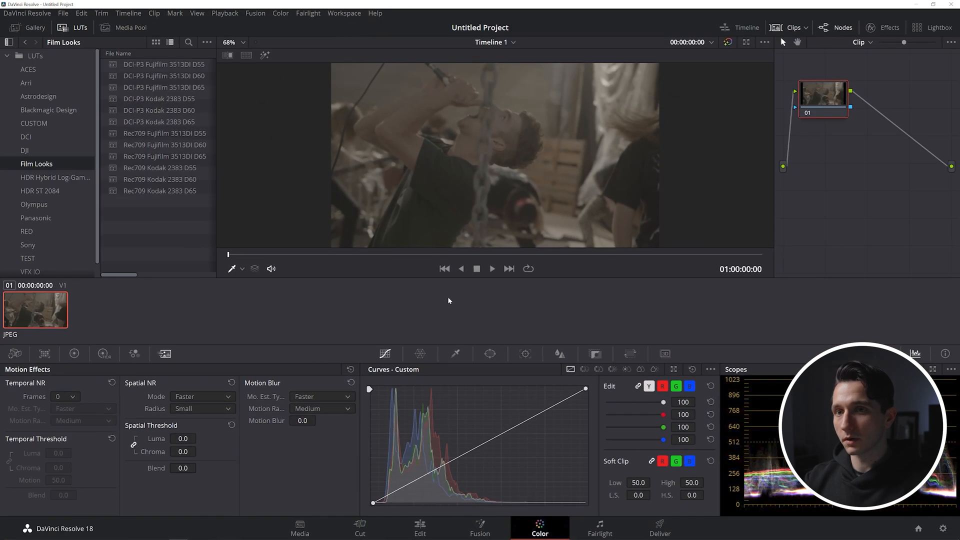
{"action": "left_click", "coordinate": [35, 55]}
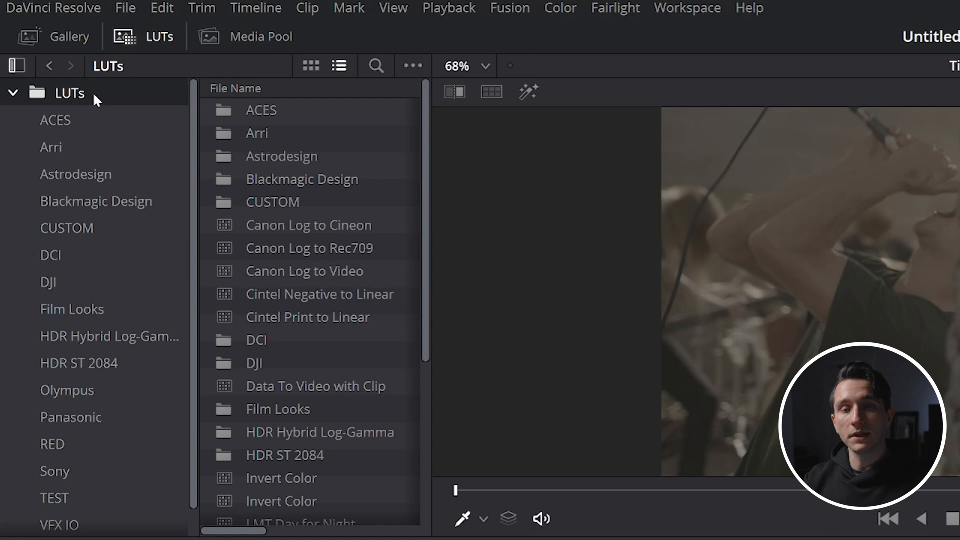
{"action": "right_click", "coordinate": [76, 174]}
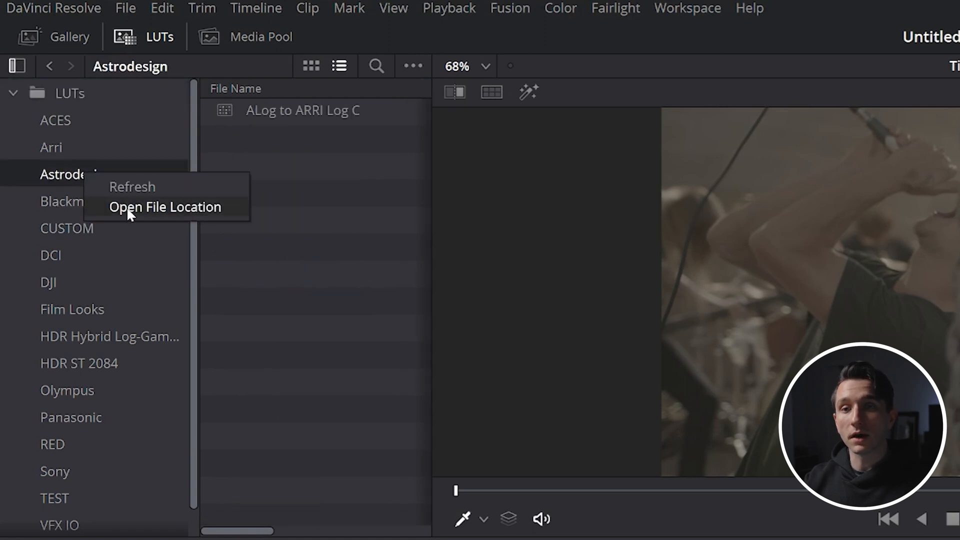
Reveal the Astrodesign folder in File Explorer and go up to the main LUT folder
{"action": "left_click", "coordinate": [164, 207]}
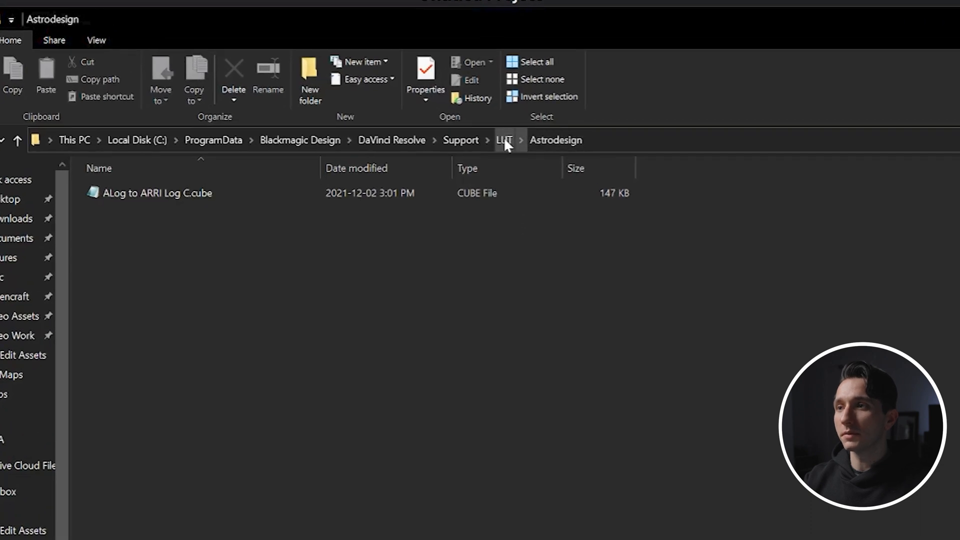
{"action": "left_click", "coordinate": [504, 139]}
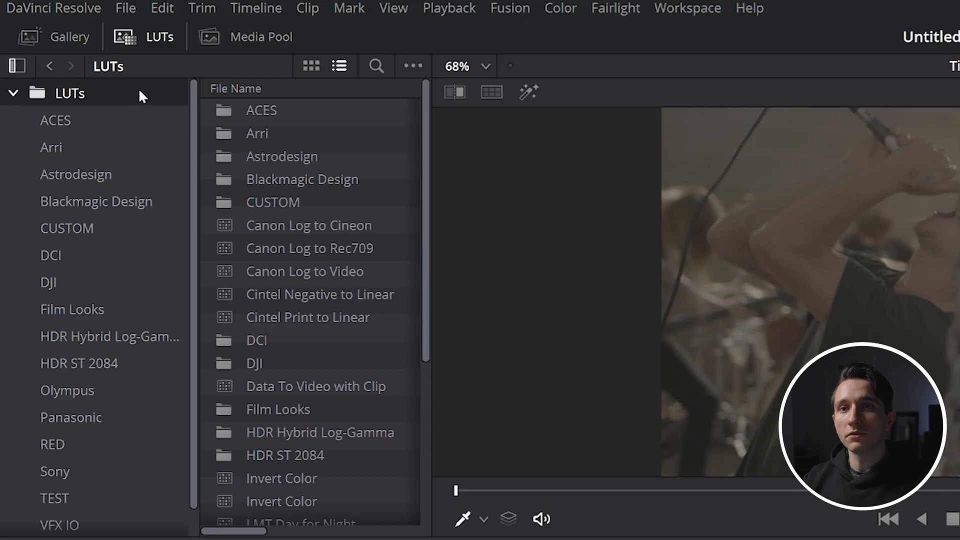
Apply the Canon Log to Video LUT to node 01 from the LUT list
{"action": "right_click", "coordinate": [69, 93]}
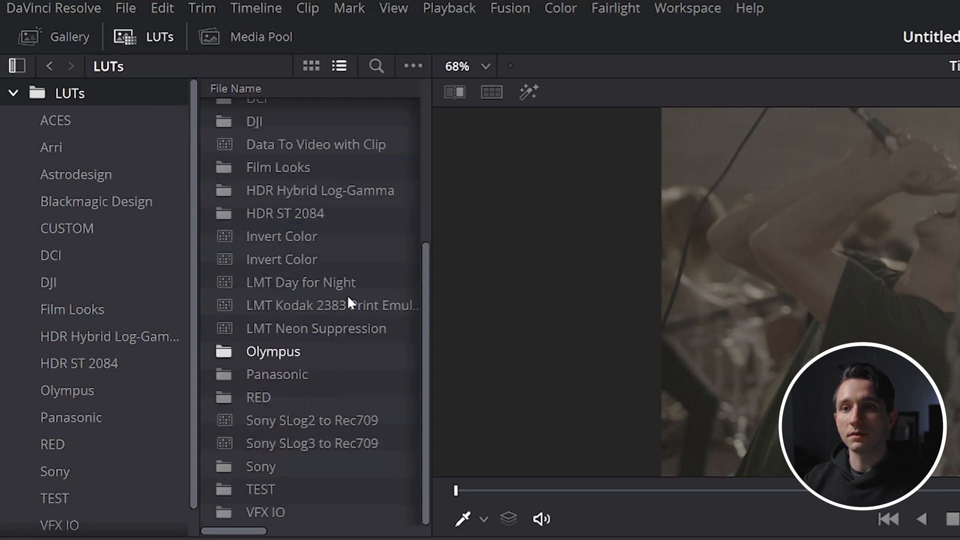
{"action": "scroll", "scroll_direction": "up", "scroll_amount": 3}
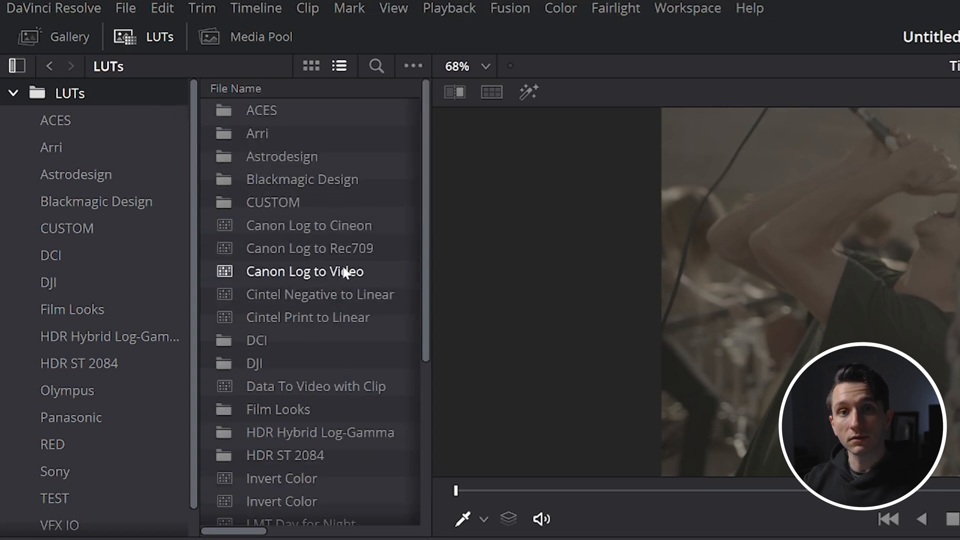
{"action": "right_click", "coordinate": [687, 170]}
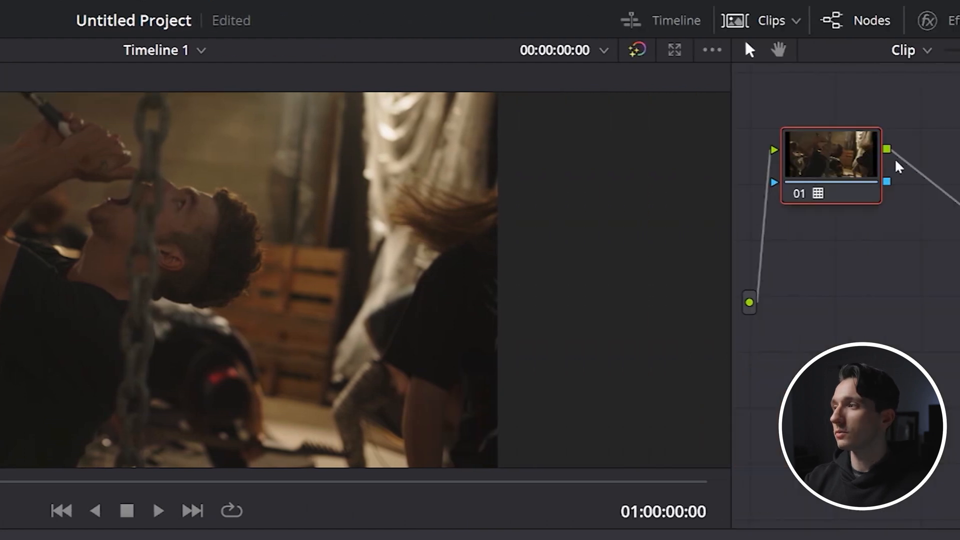
Add a serial node after node 01 and apply a darkening LUT to node 02
{"action": "right_click", "coordinate": [831, 166]}
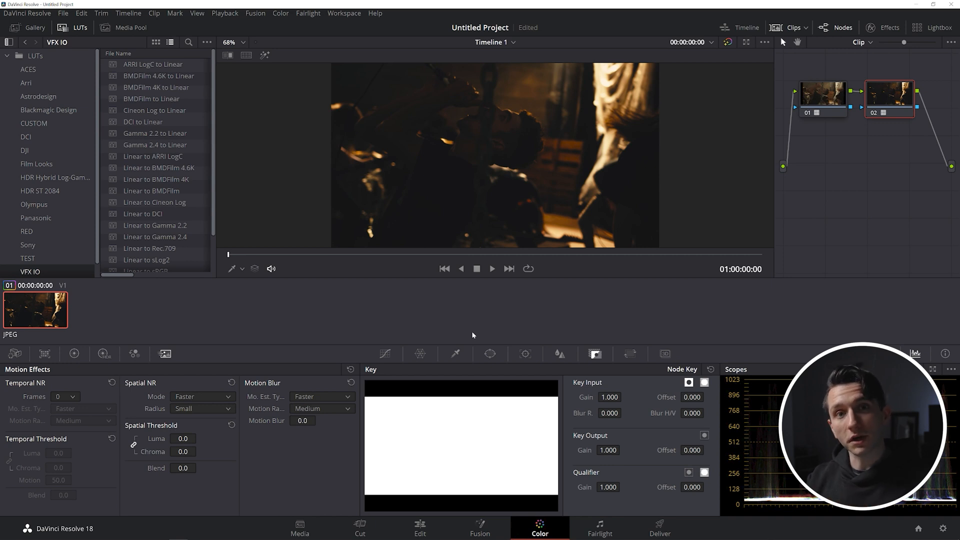
Set node 02's Key Output Gain to 0.338 and start generating a 33-point cube LUT
{"action": "left_click", "coordinate": [608, 450]}
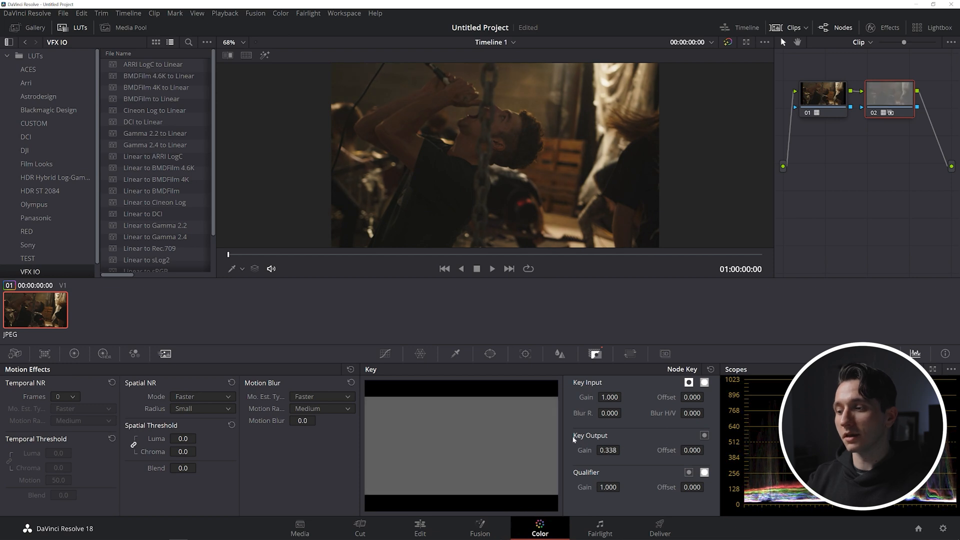
{"action": "left_click", "coordinate": [28, 63]}
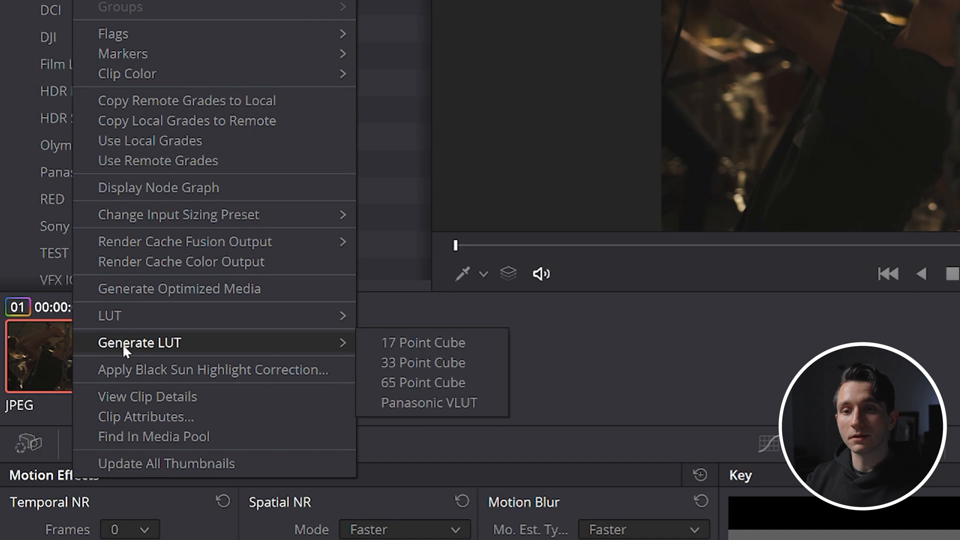
{"action": "mouse_move", "coordinate": [423, 363]}
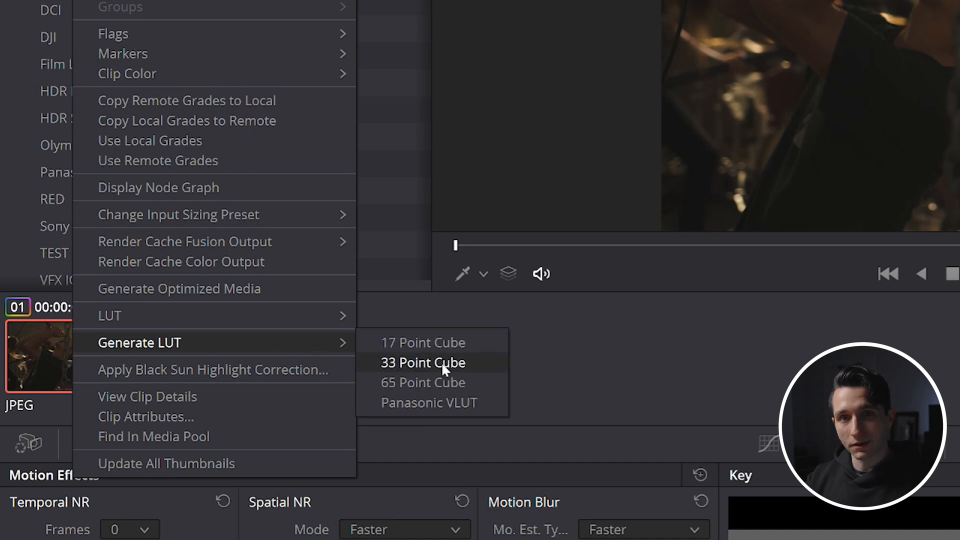